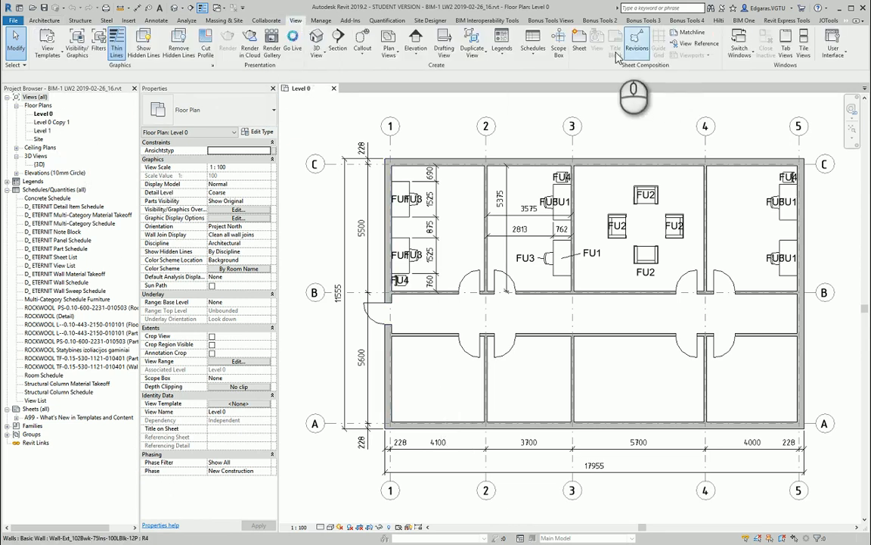
- Create new sheet A100 from the View ribbon with the title block placed
{"action": "left_click", "coordinate": [579, 42]}
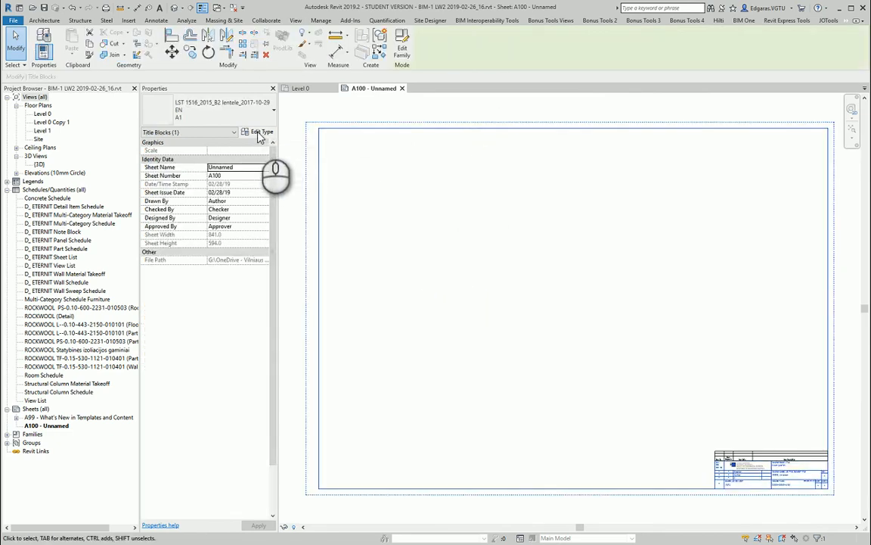
- Duplicate the title block type as A2 with dimension a 420 and b 594
{"action": "left_click", "coordinate": [260, 132]}
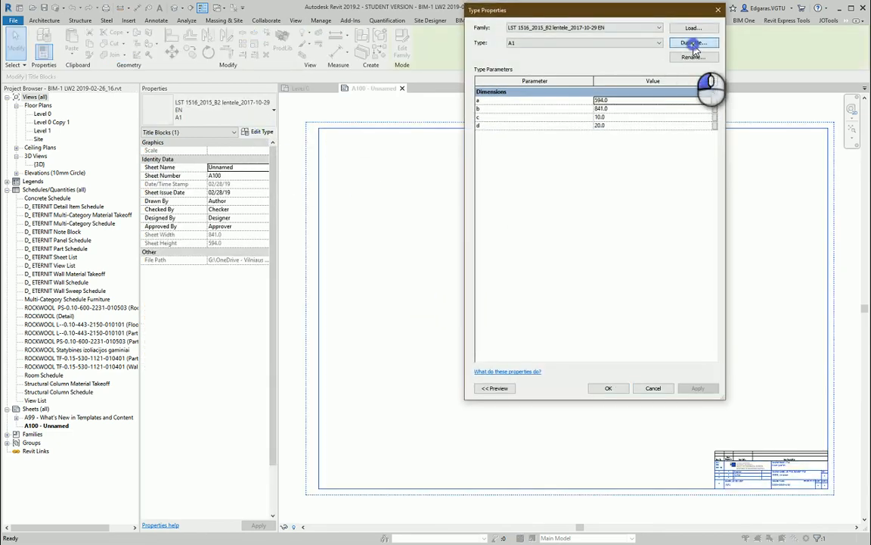
{"action": "left_click", "coordinate": [693, 43]}
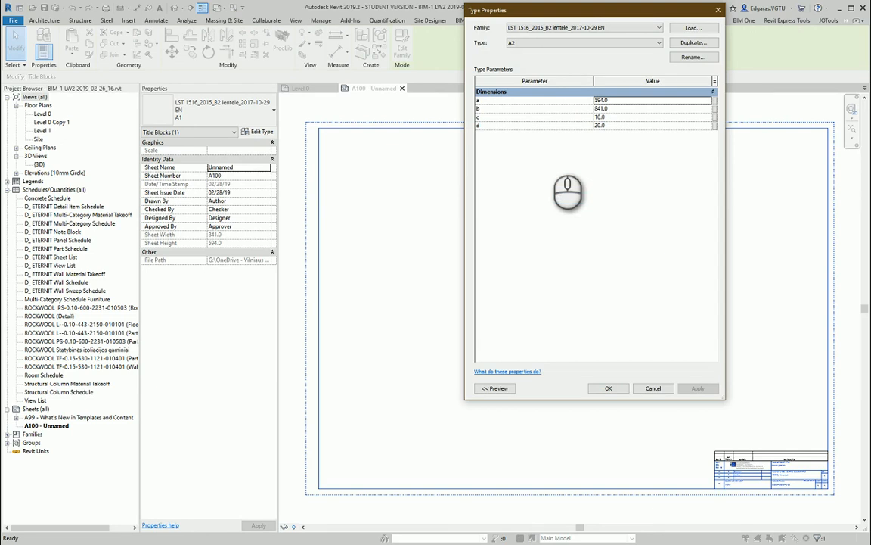
{"action": "left_click", "coordinate": [652, 100]}
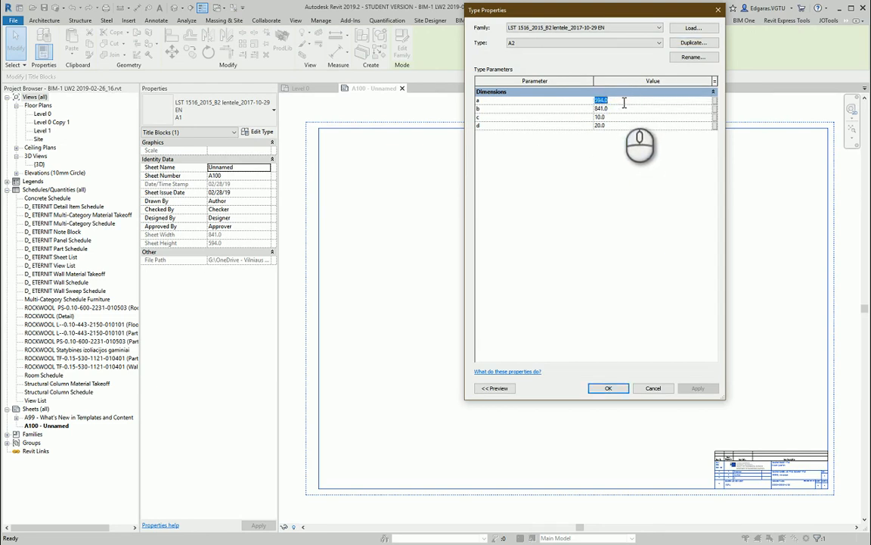
{"action": "type", "text": "420"}
{"action": "left_click", "coordinate": [652, 107]}
{"action": "type", "text": "594"}
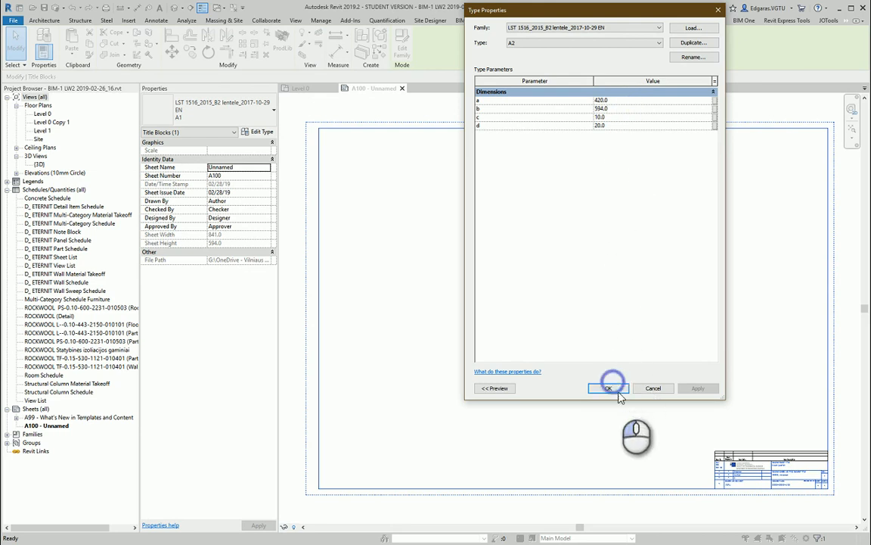
{"action": "left_click", "coordinate": [608, 388]}
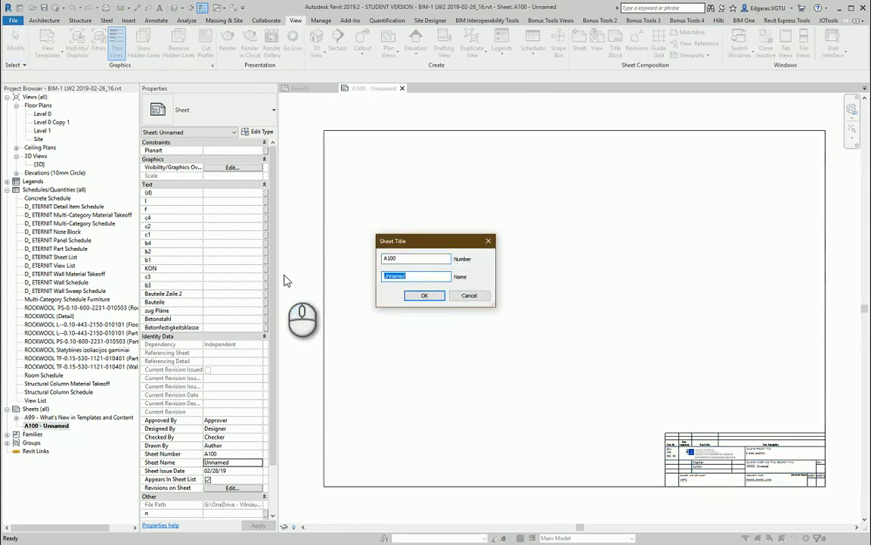
- Set sheet number BA_D-03 and name Furniture plan in the Sheet Title dialog
{"action": "type", "text": "Furniture plan"}
{"action": "left_click", "coordinate": [416, 258]}
{"action": "type", "text": "BA_"}
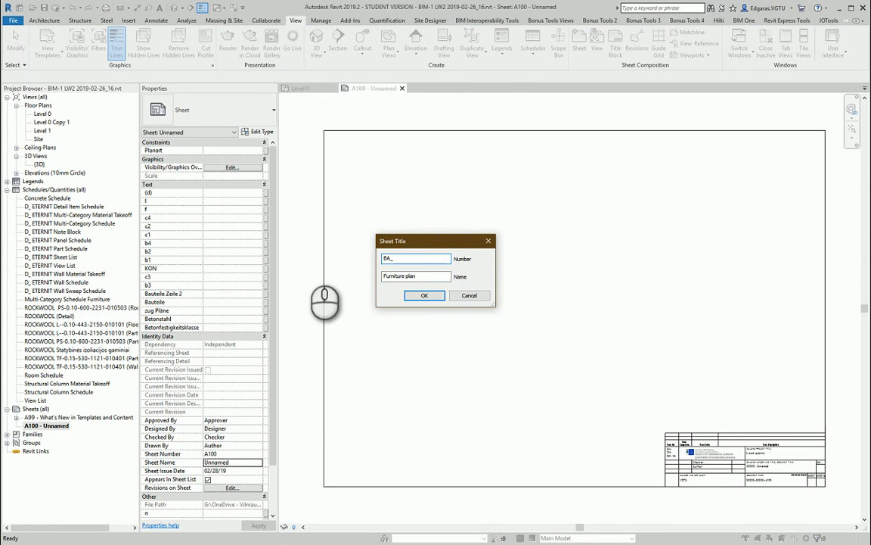
{"action": "type", "text": "D-03"}
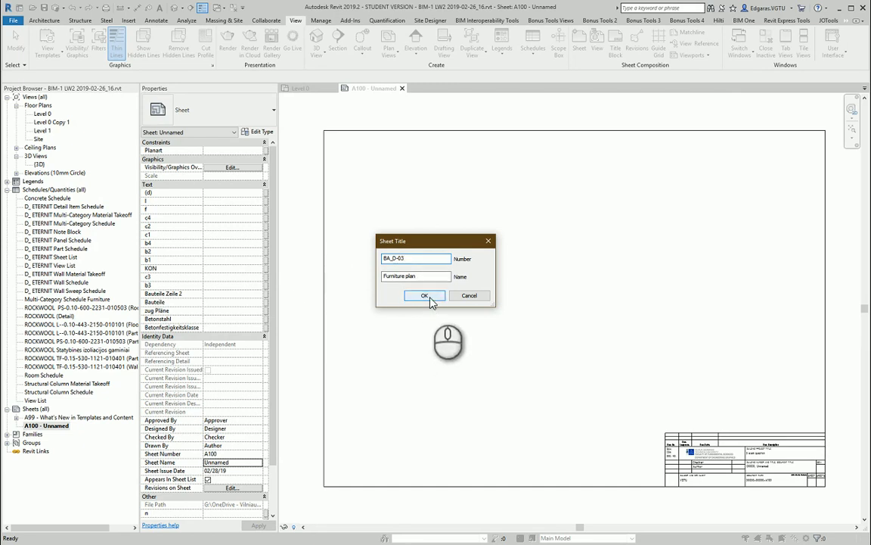
{"action": "left_click", "coordinate": [423, 295]}
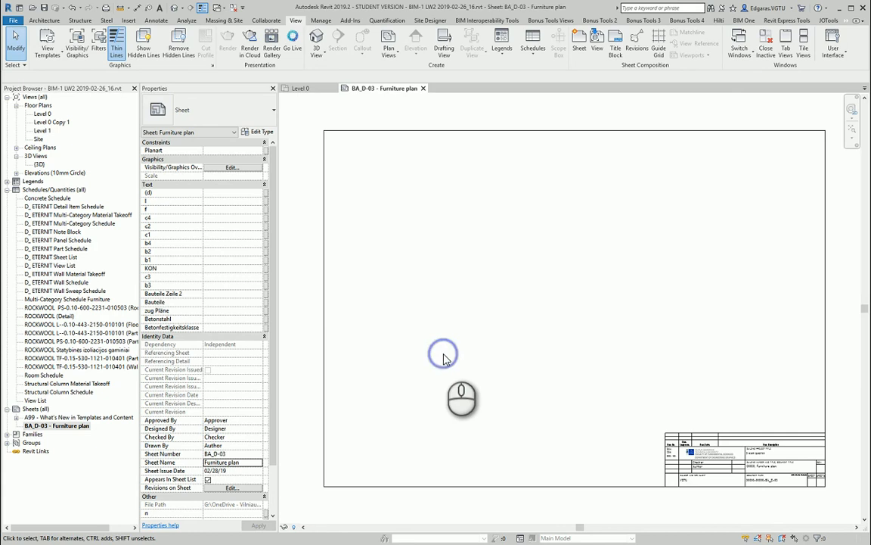